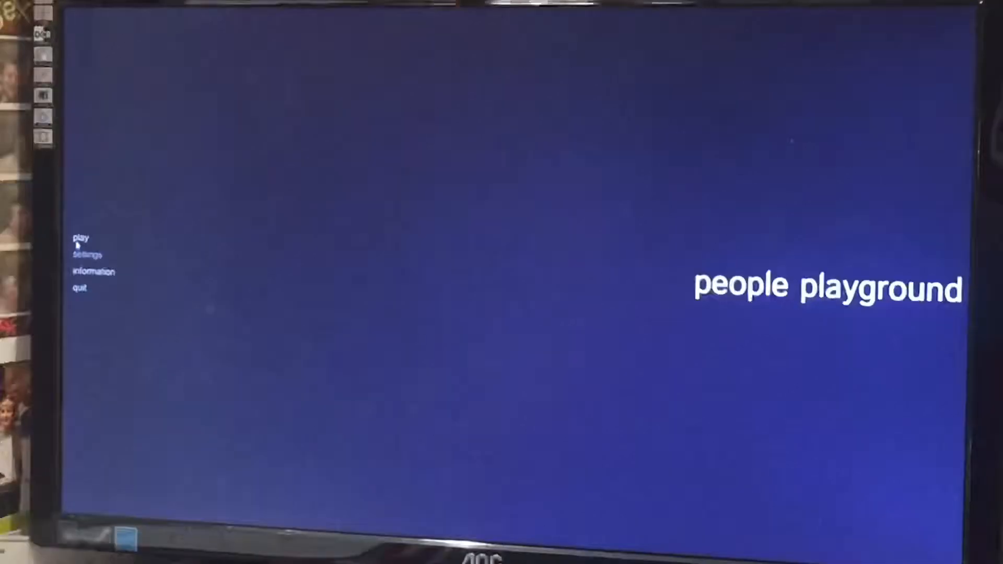
- Start a new game from the main menu to reach the map selection list
left_click(80, 237)
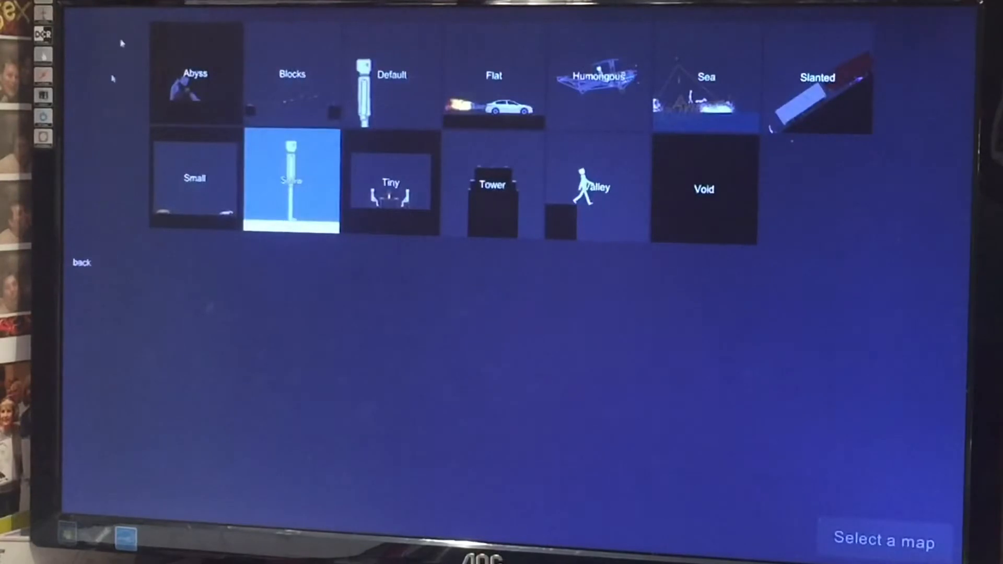
mouse_move(553, 54)
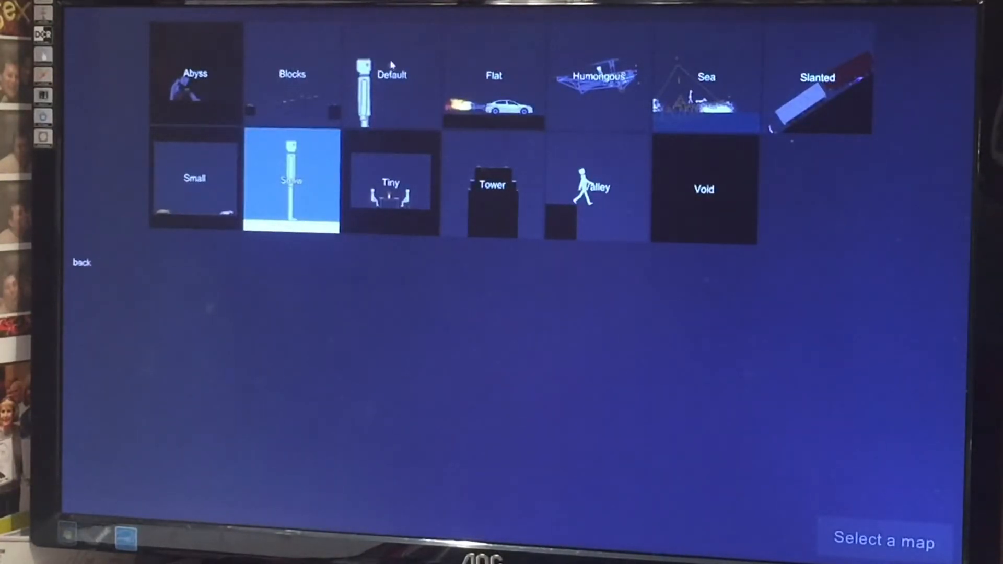
mouse_move(188, 192)
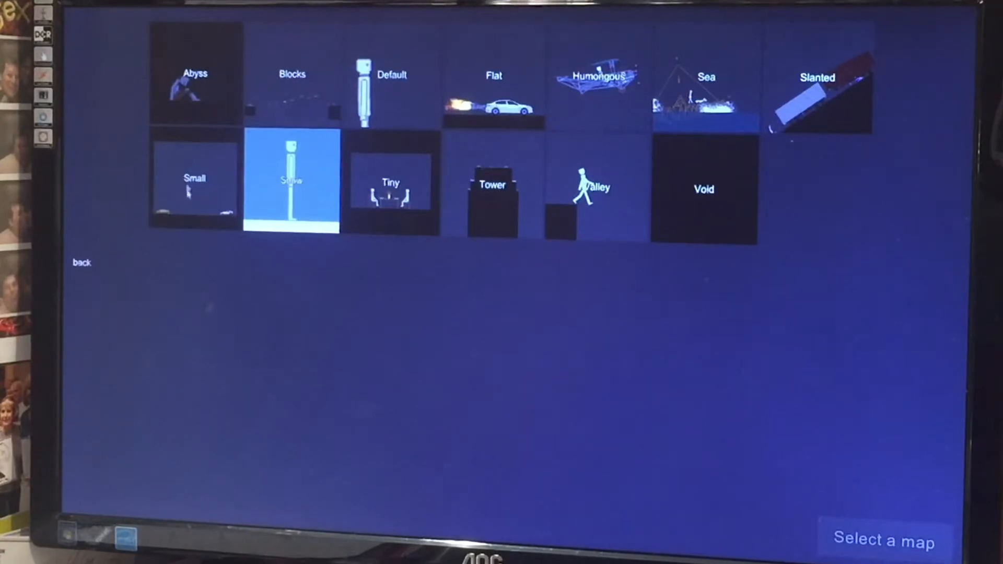
mouse_move(384, 59)
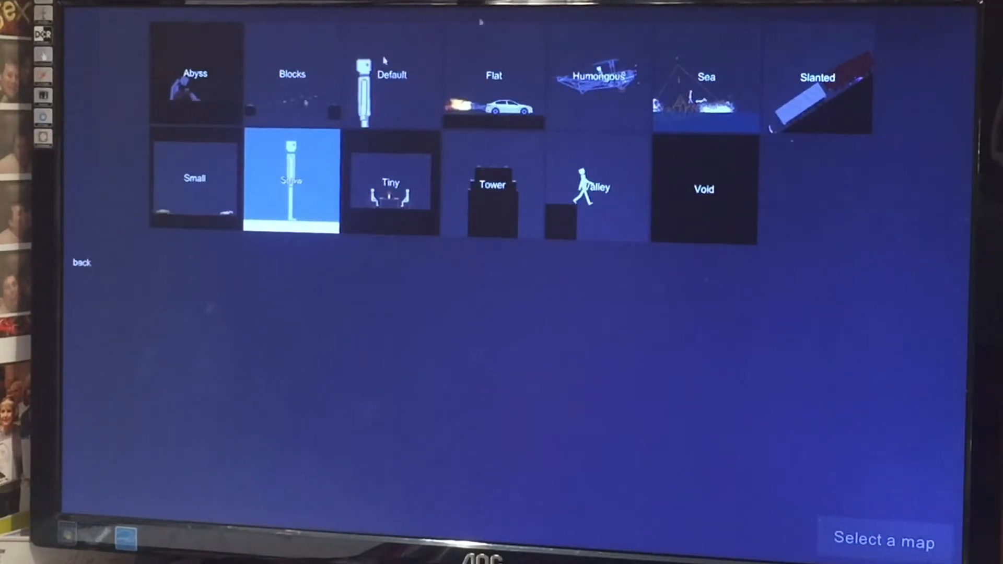
mouse_move(539, 12)
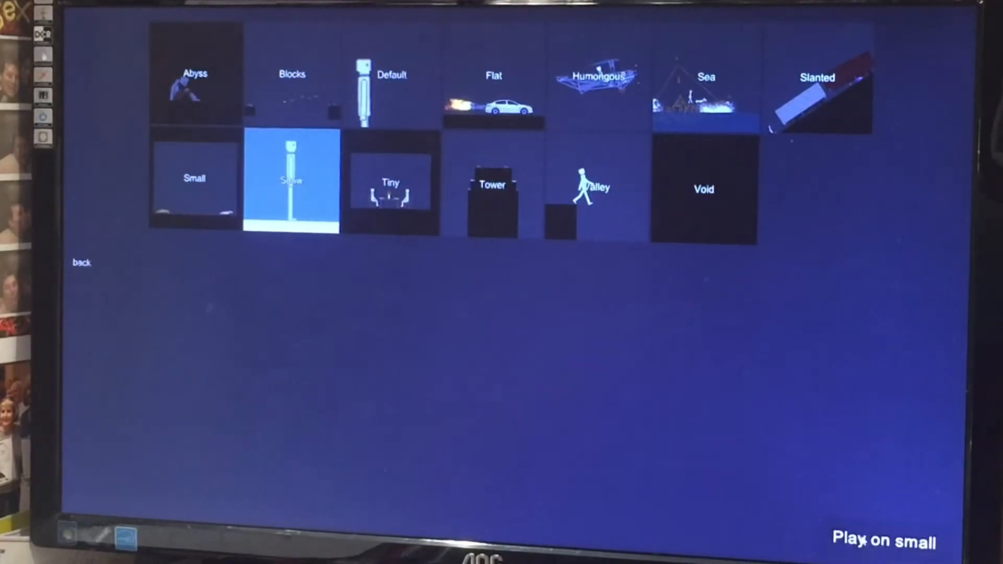
- Launch the Small map as an empty sandbox with 'Play on small'
left_click(885, 542)
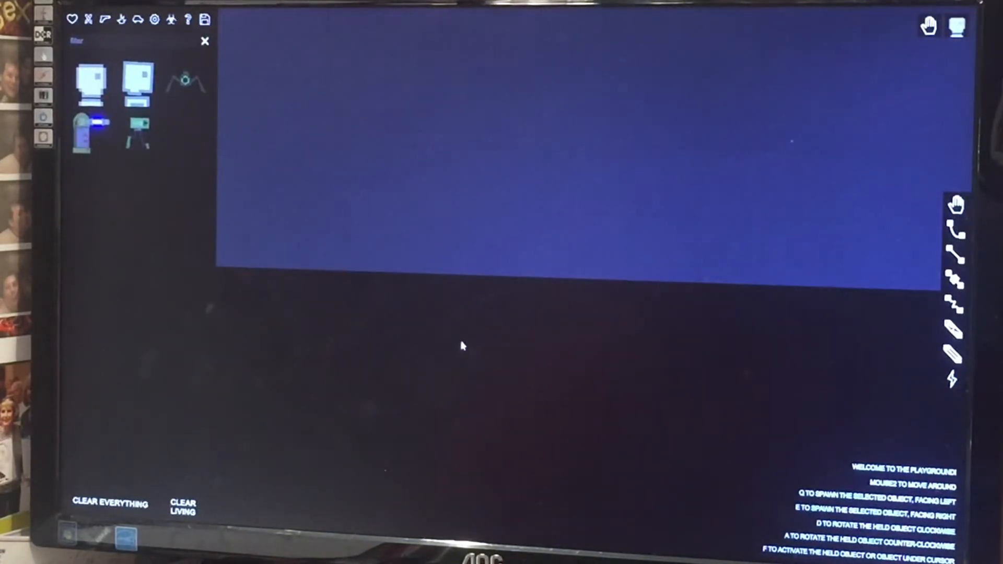
mouse_move(464, 355)
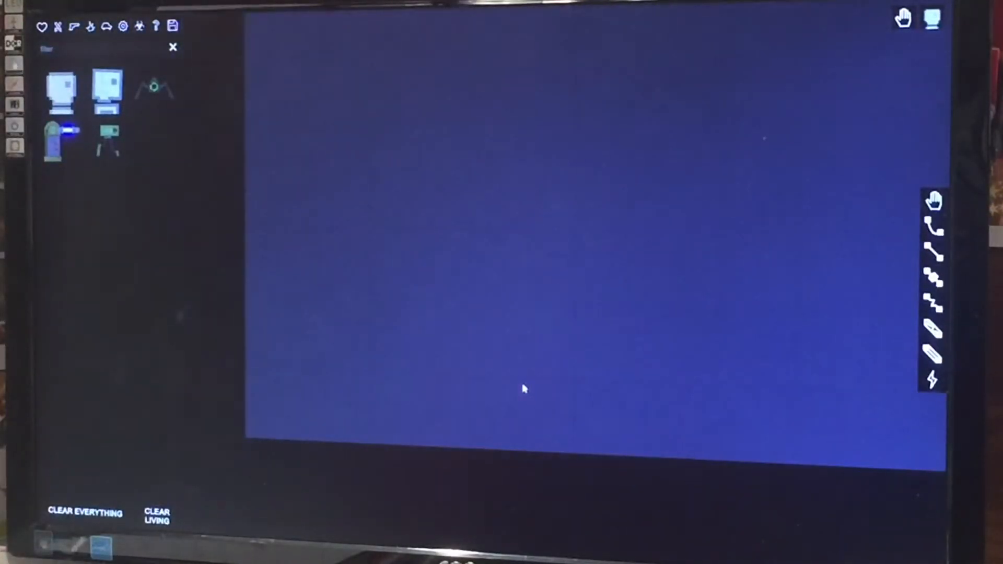
mouse_move(93, 52)
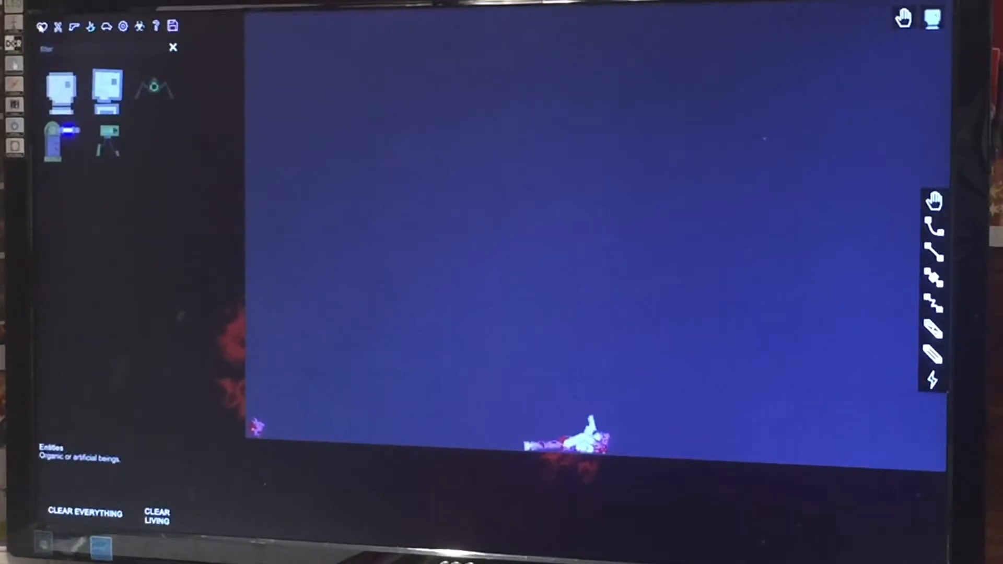
mouse_move(154, 86)
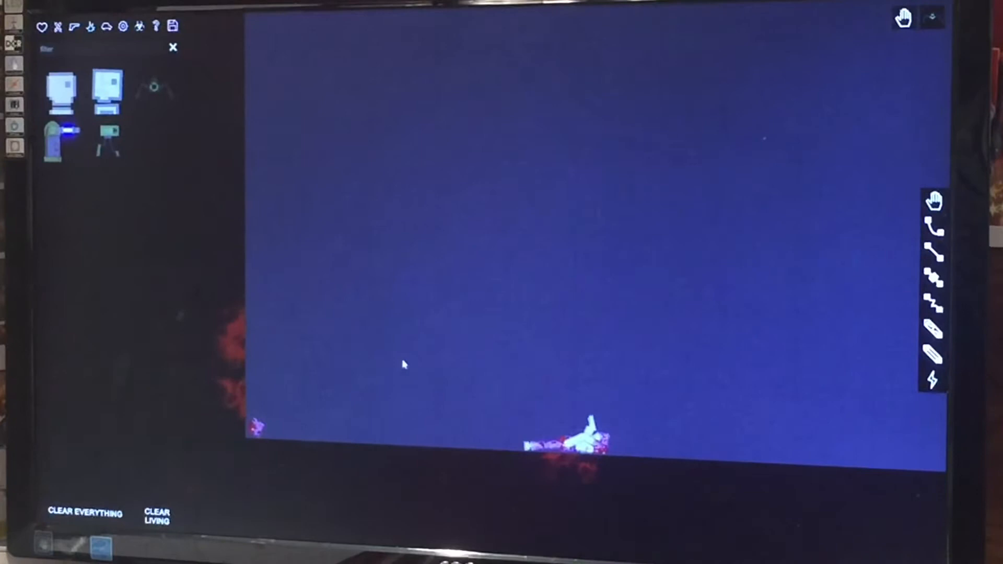
- Spawn a Human from the Entities catalogue into the sandbox
left_click(105, 91)
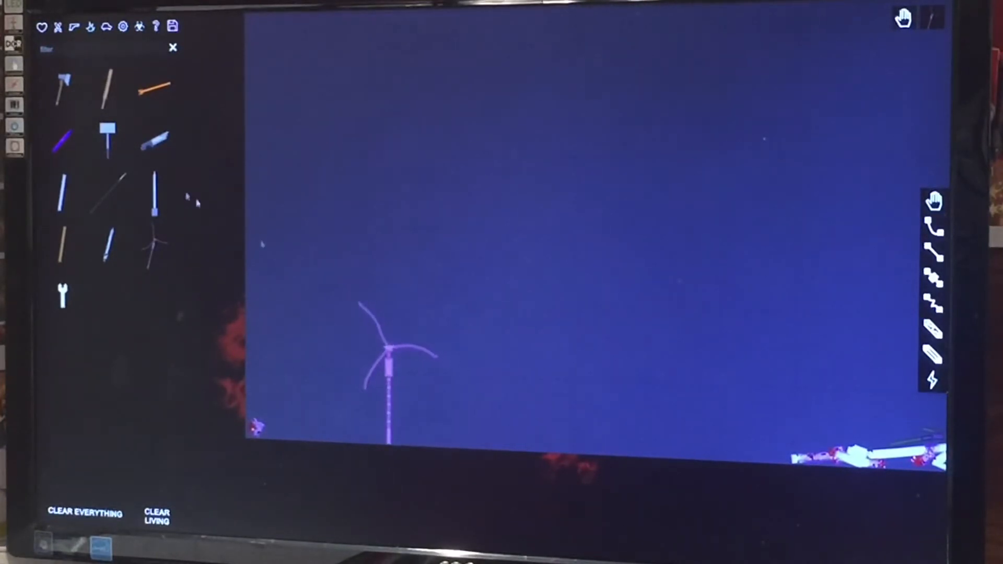
mouse_move(42, 27)
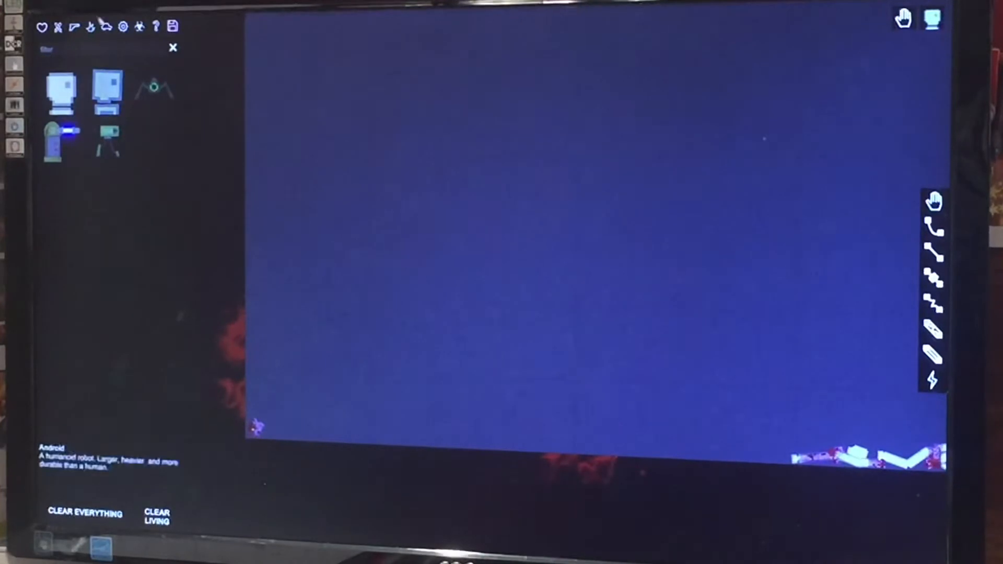
mouse_move(62, 88)
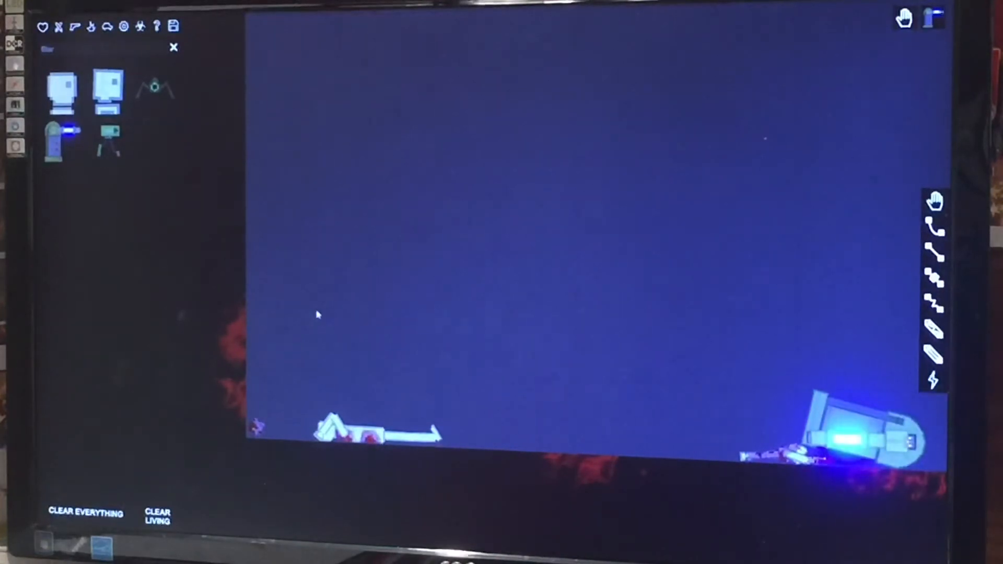
- Activate the tripod laser sentry turret so it fires across the floor
right_click(857, 435)
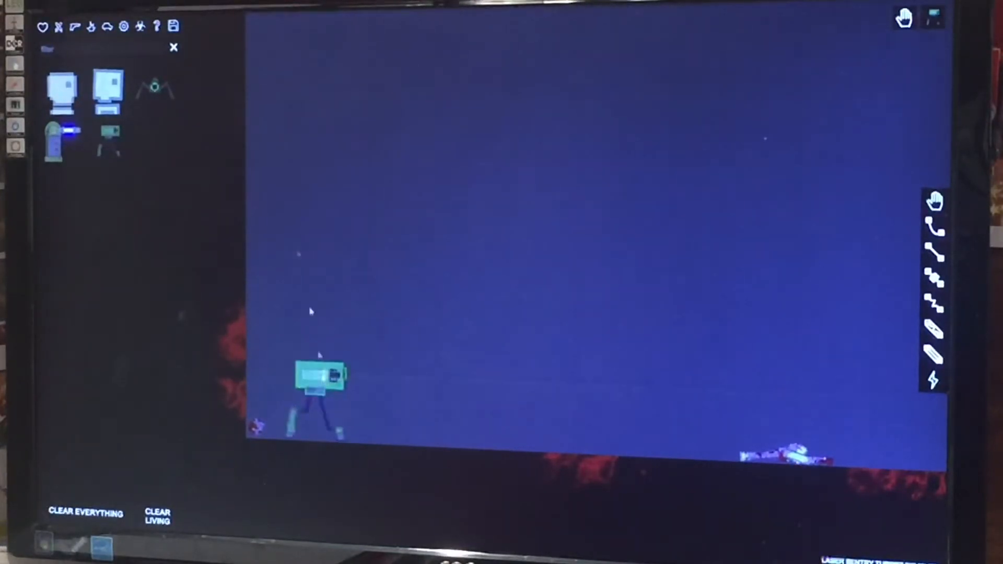
mouse_move(106, 91)
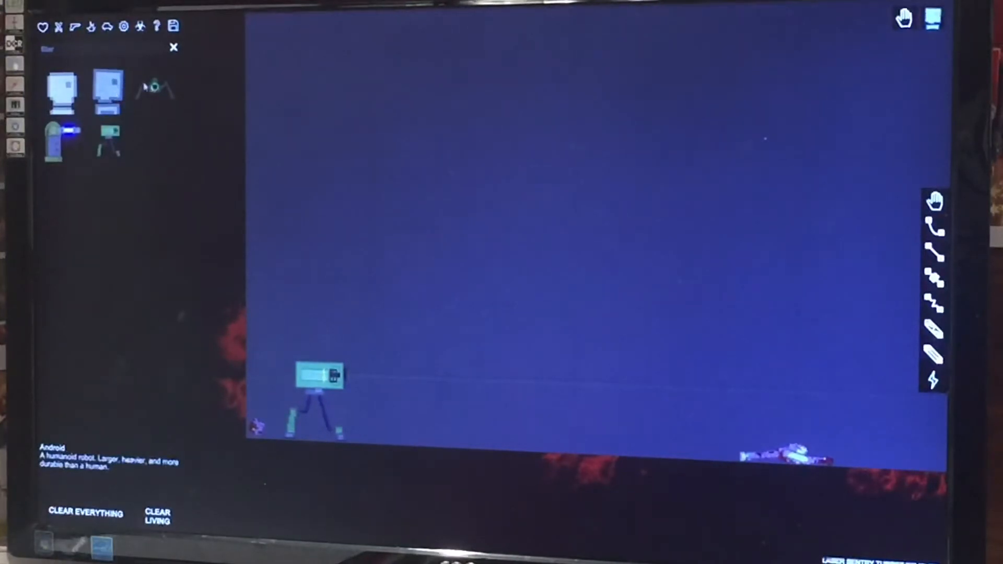
mouse_move(508, 289)
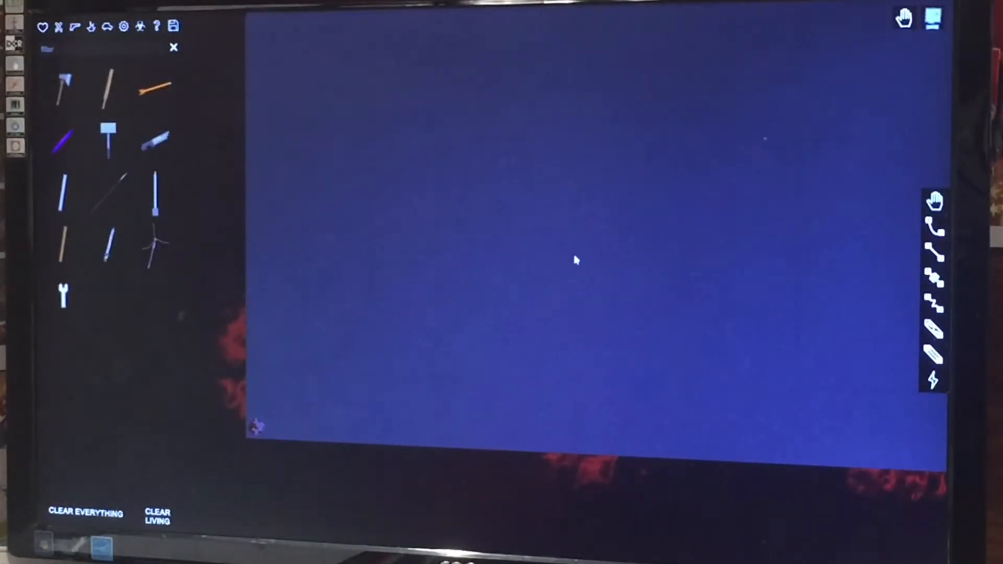
mouse_move(385, 169)
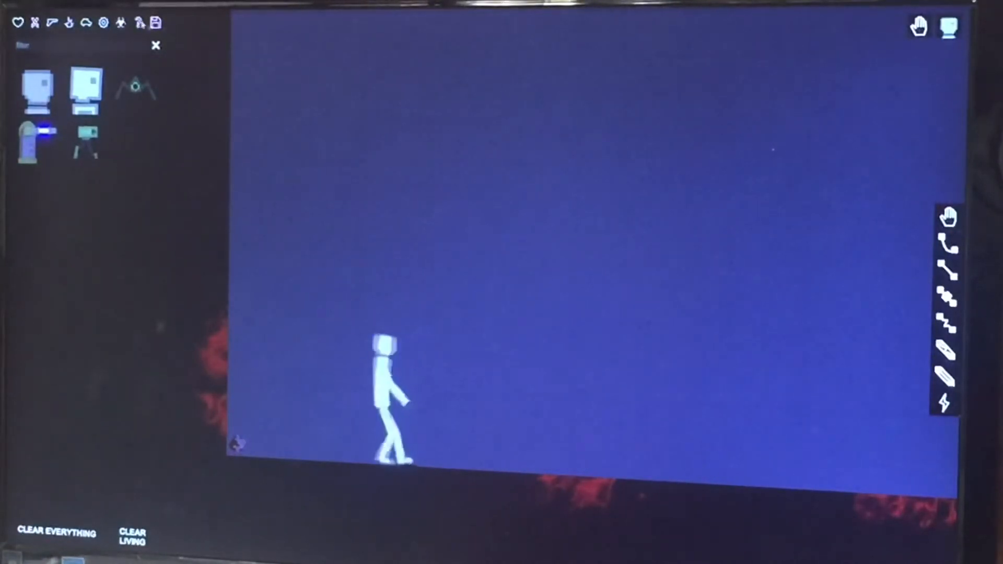
- Spawn a taxi from the Vehicles catalogue and drag it across the floor
left_click(88, 23)
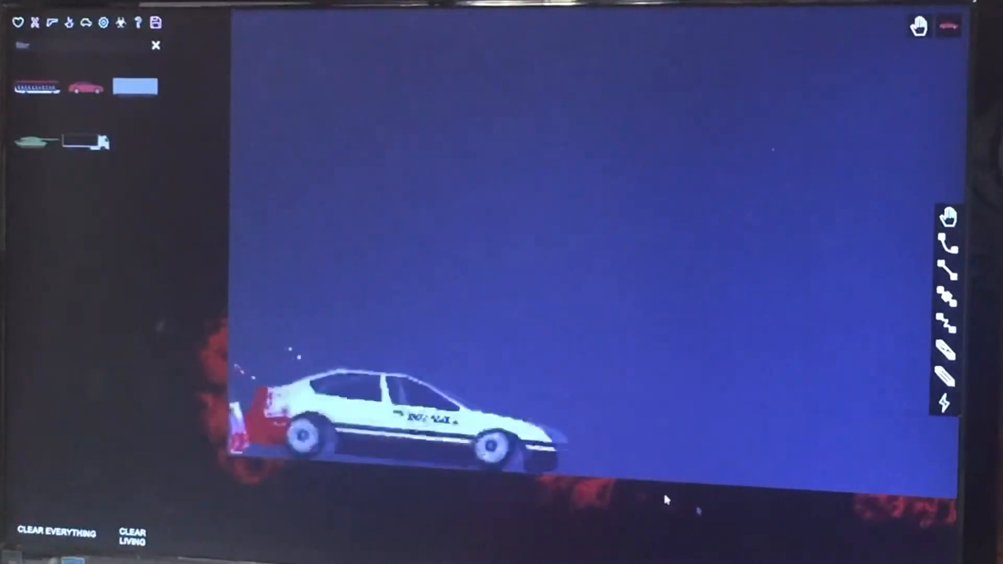
left_click_drag(423, 422, 819, 423)
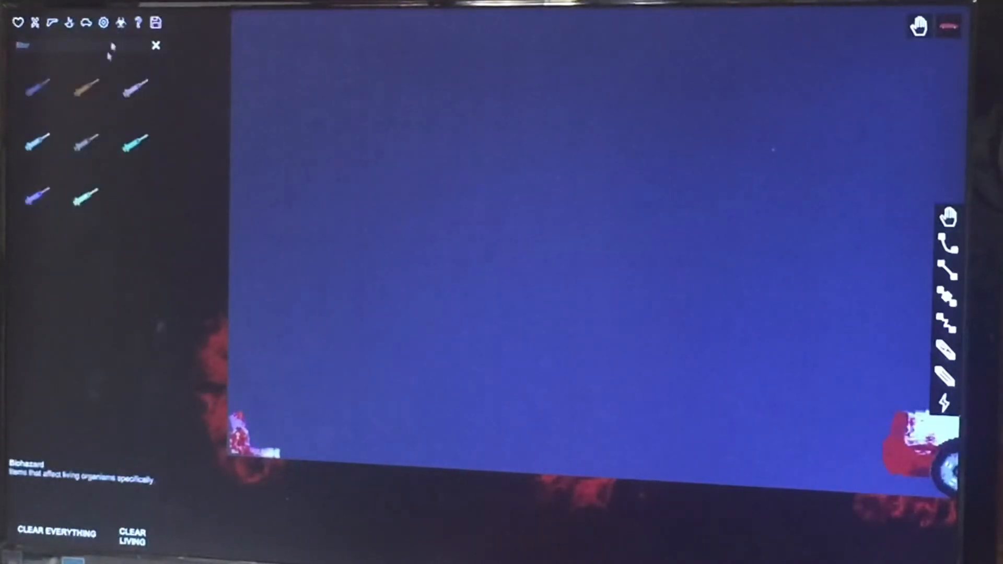
mouse_move(134, 144)
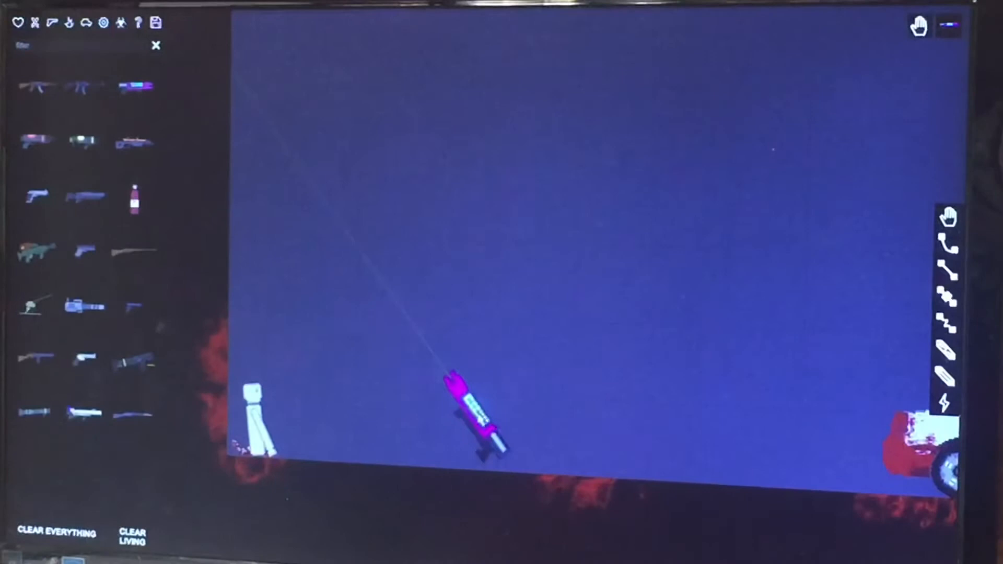
mouse_move(134, 86)
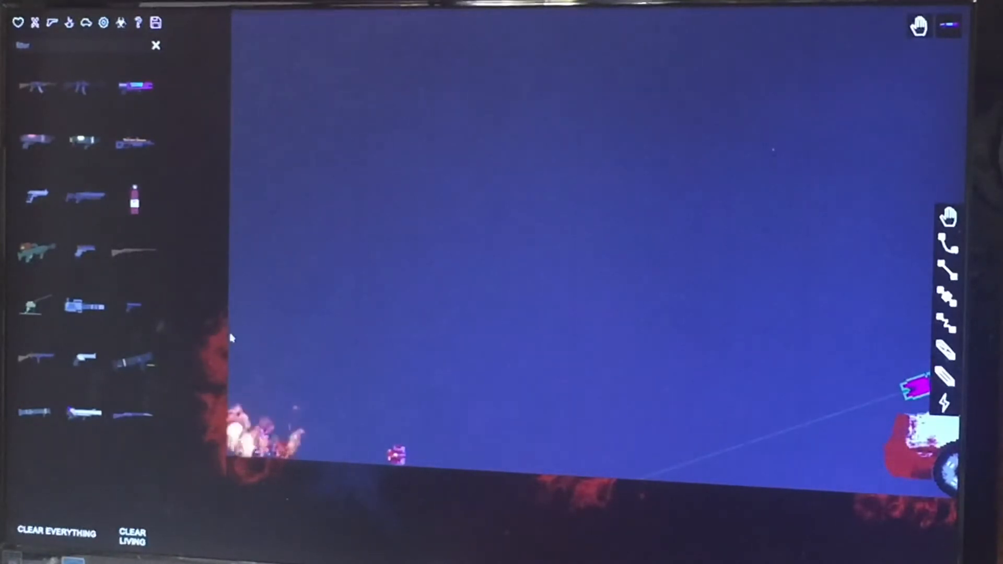
- Aim the laser-sighted launcher at the human on the left and fire
left_click_drag(231, 338, 466, 478)
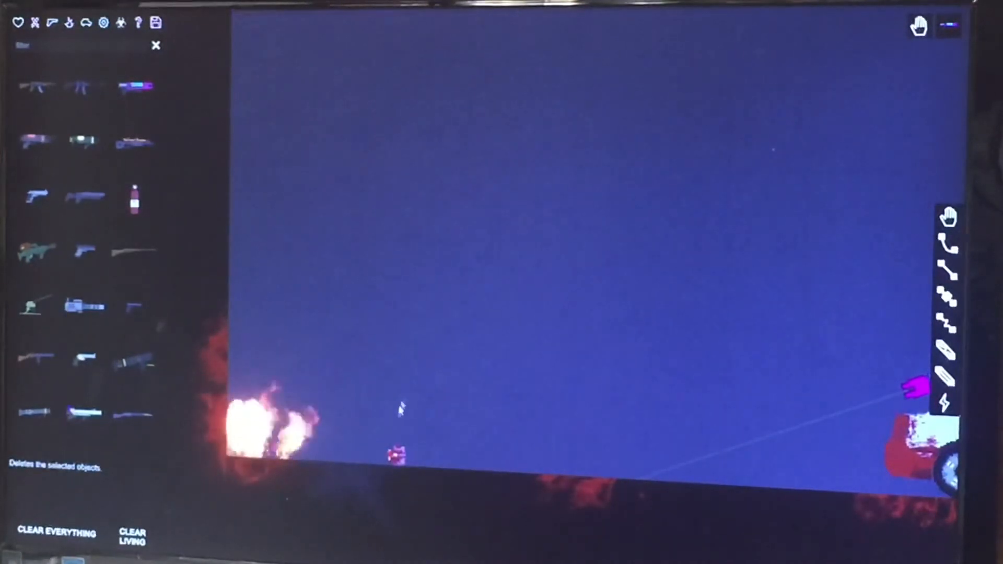
- Delete the small burning object on the floor through its context menu
right_click(397, 454)
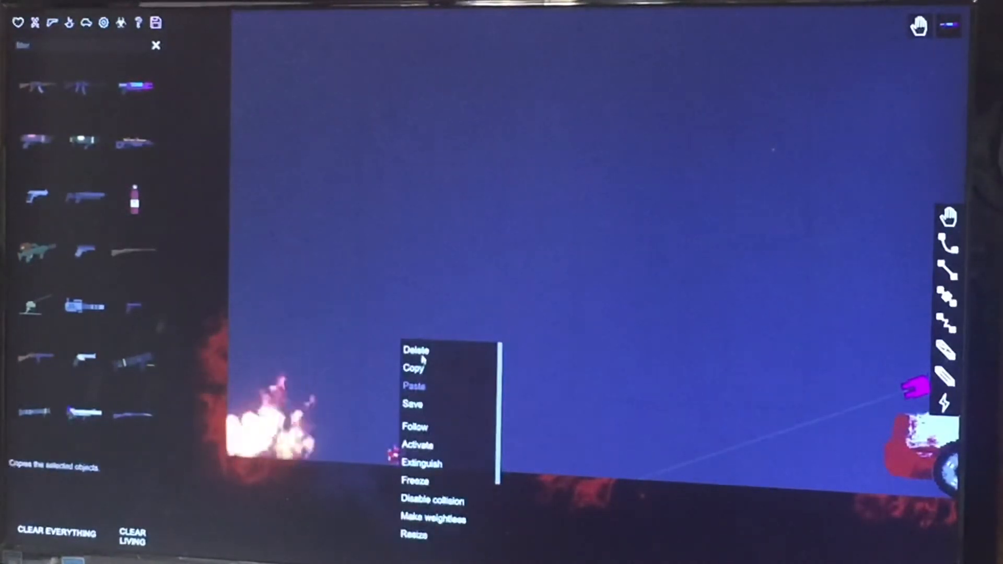
left_click(416, 350)
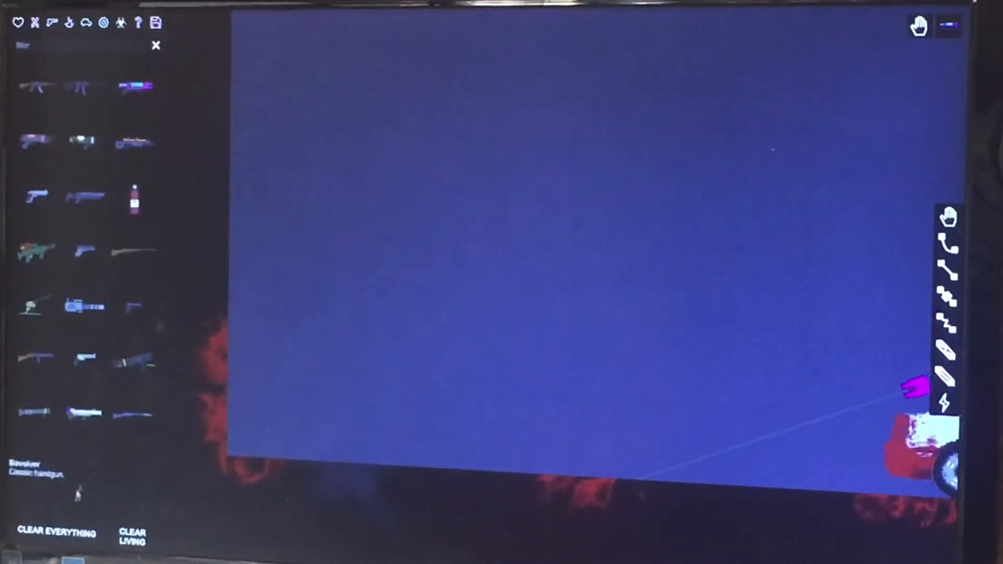
mouse_move(131, 536)
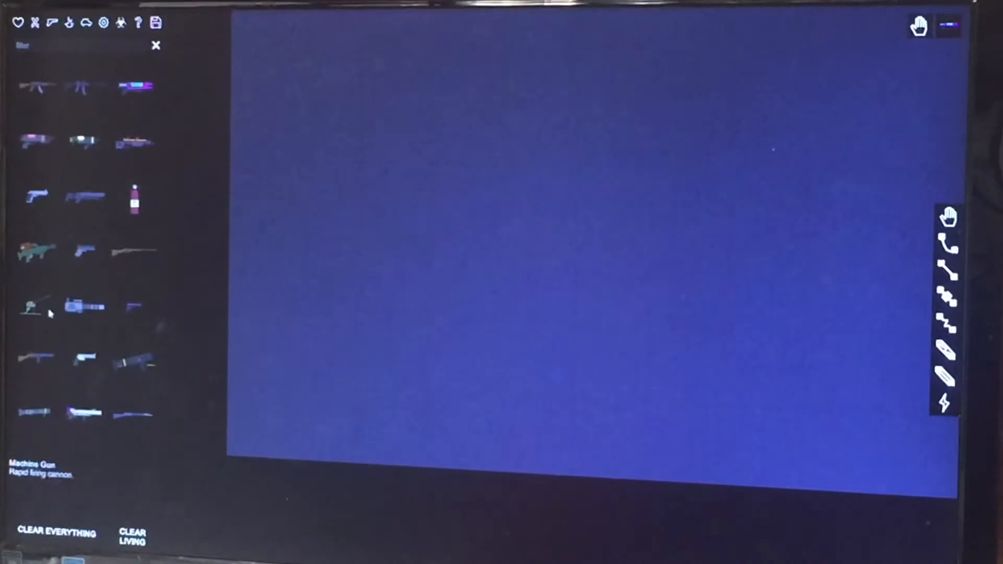
mouse_move(83, 195)
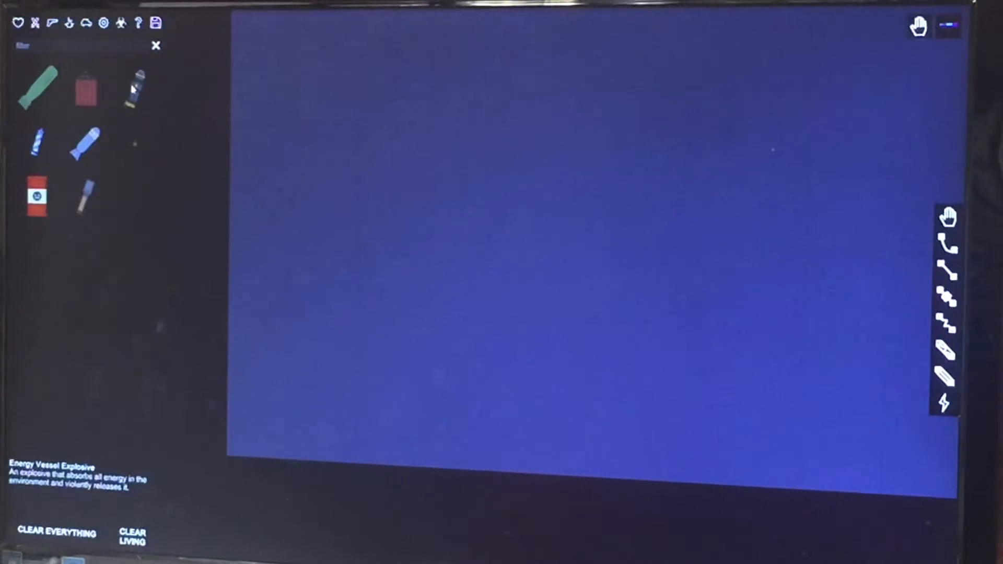
mouse_move(393, 351)
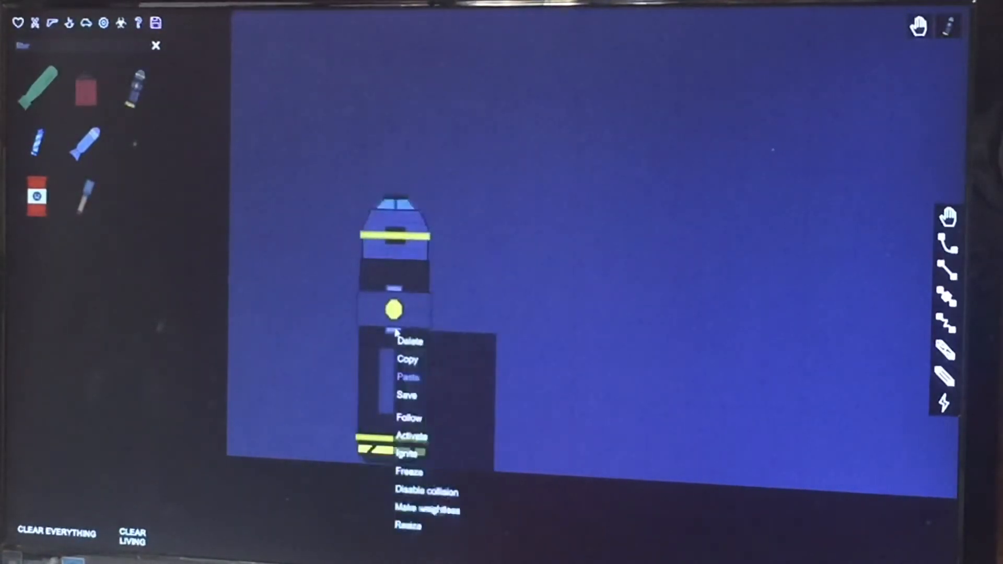
mouse_move(413, 341)
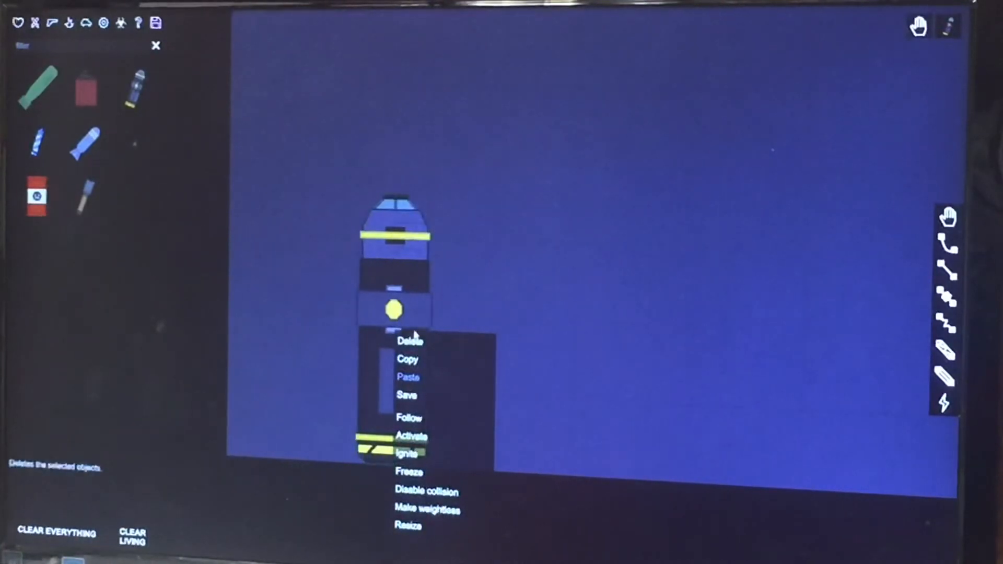
- Place the Energy Vessel Explosive again, then delete it through its context menu
left_click(409, 339)
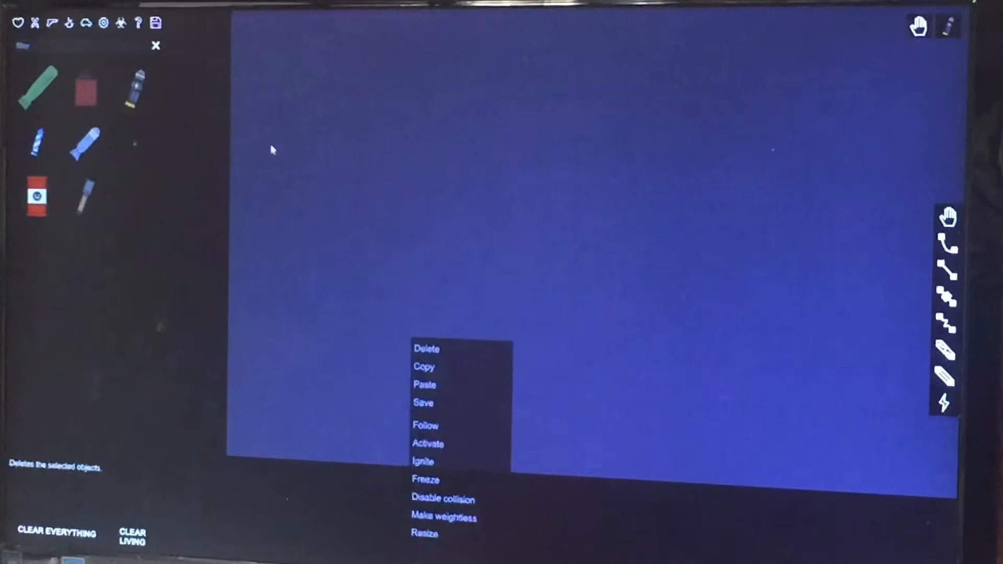
left_click(403, 220)
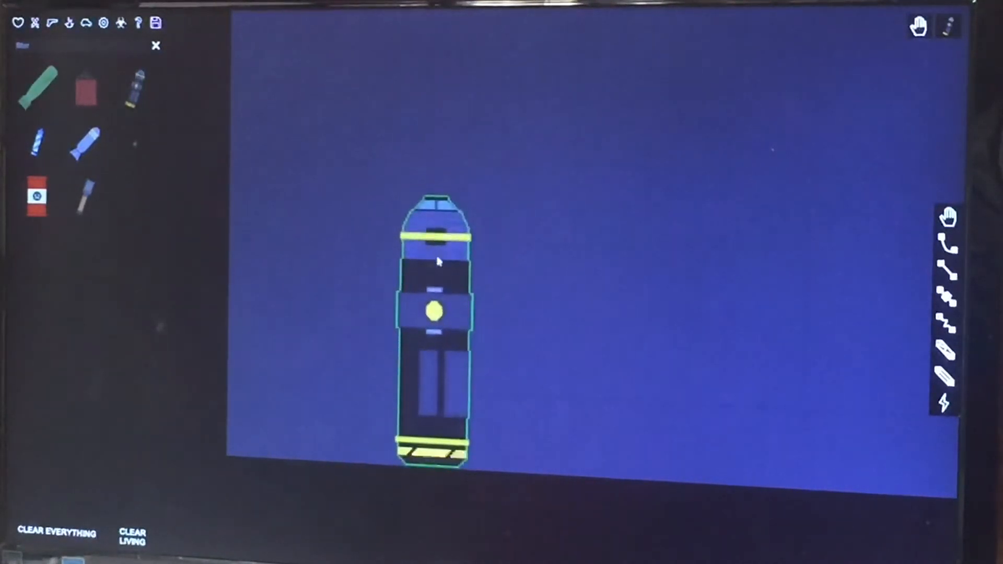
right_click(438, 261)
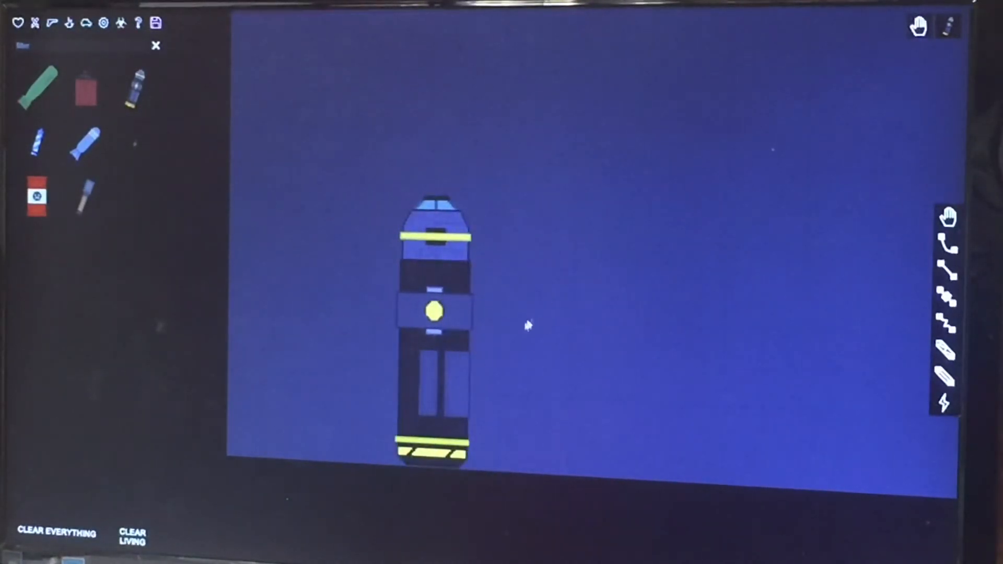
left_click(437, 323)
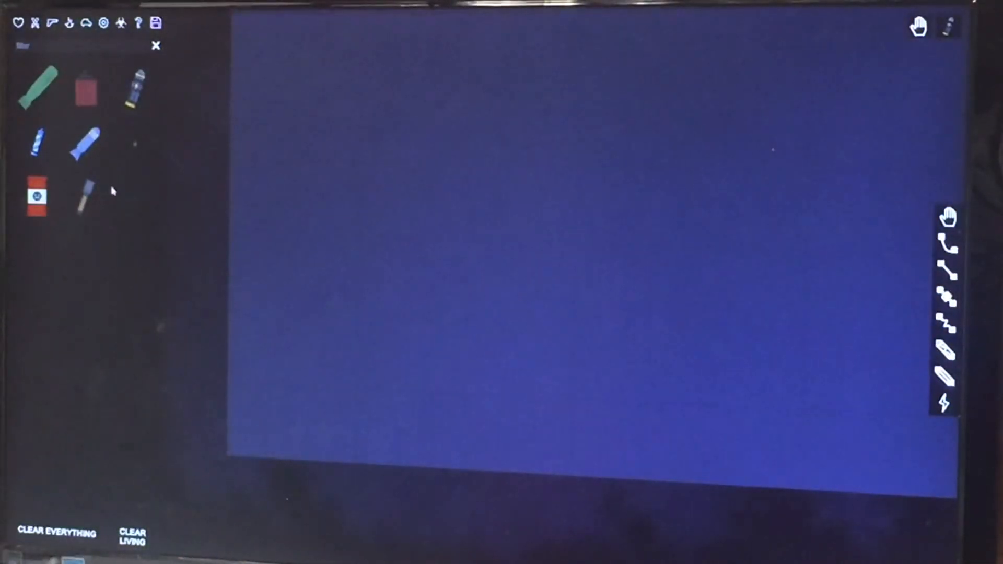
mouse_move(83, 195)
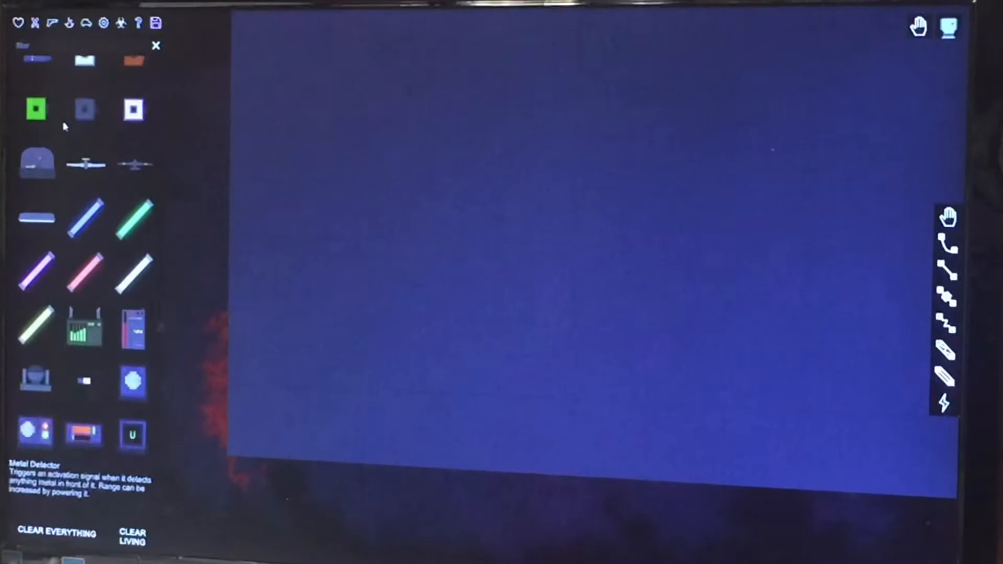
- Scroll the Machinery list down to reveal lasers, lamps and other devices
scroll("down", 3)
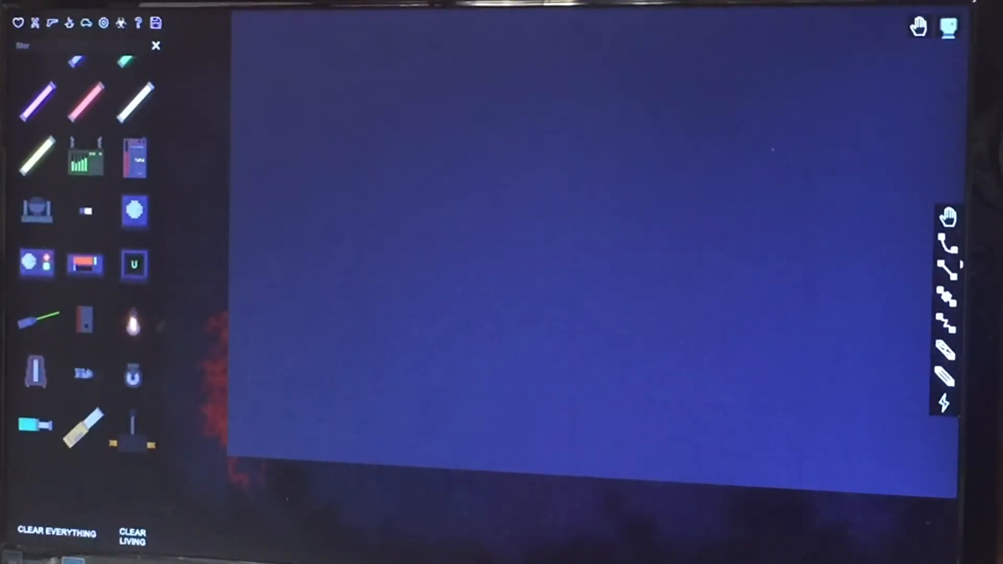
mouse_move(946, 263)
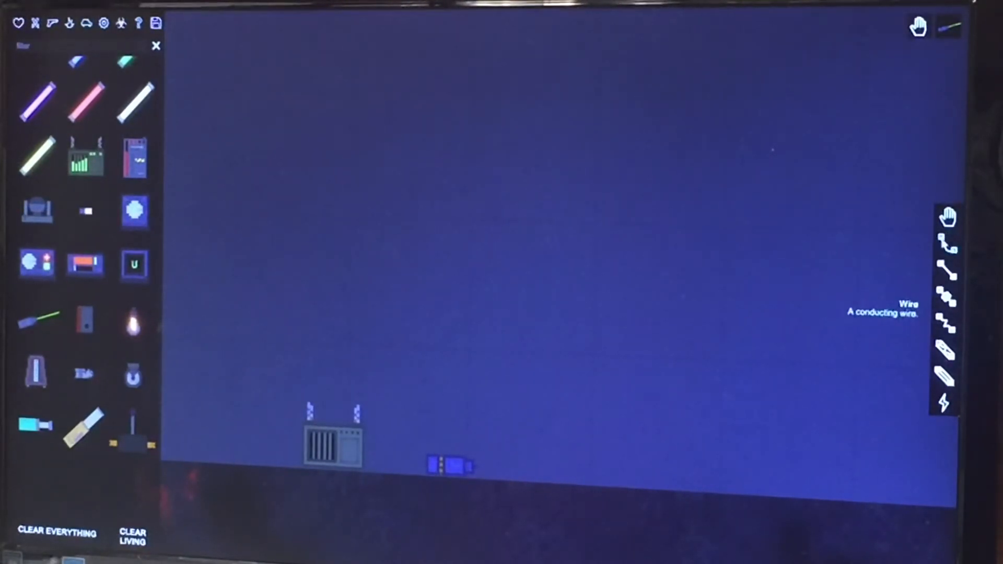
- Run a wire from the generator to the laser with the Wire tool
left_click(333, 445)
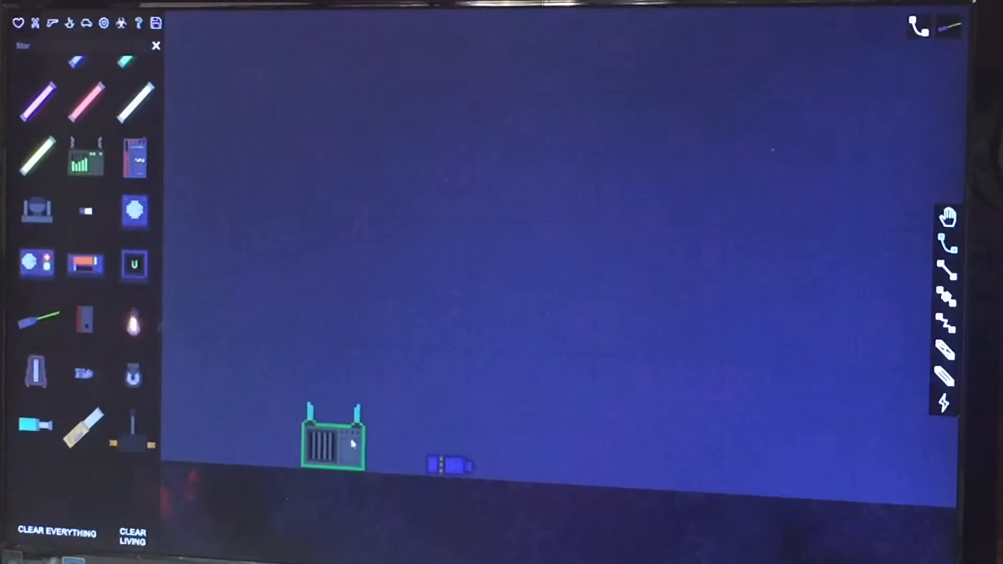
left_click_drag(349, 444, 432, 465)
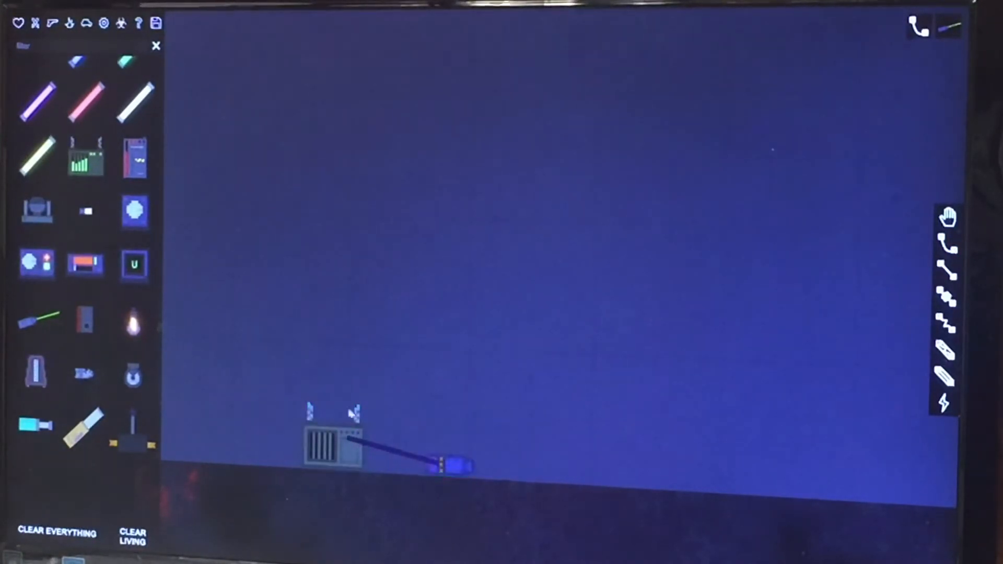
left_click(333, 445)
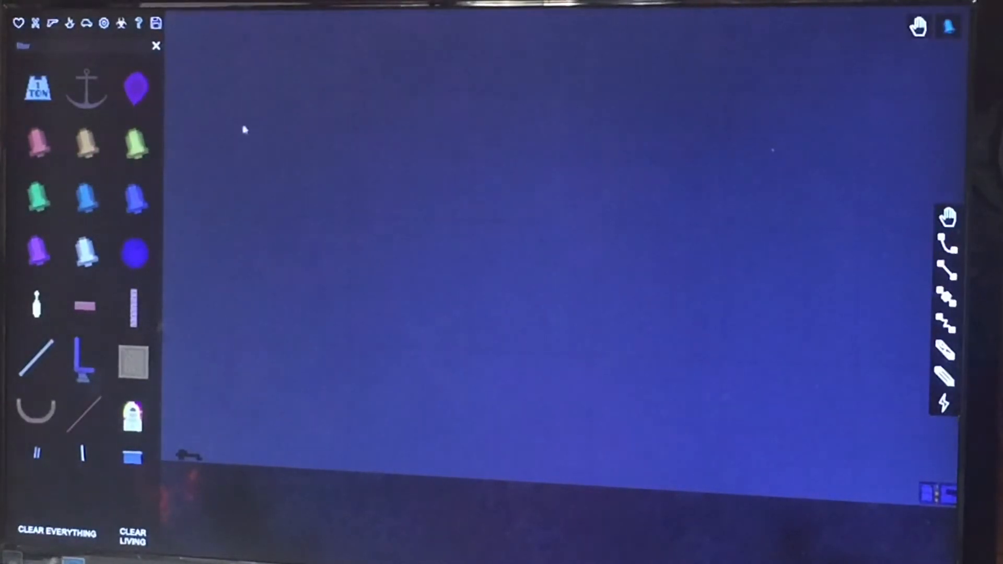
- Place two bells from the Misc catalogue onto the sandbox floor
left_click(85, 146)
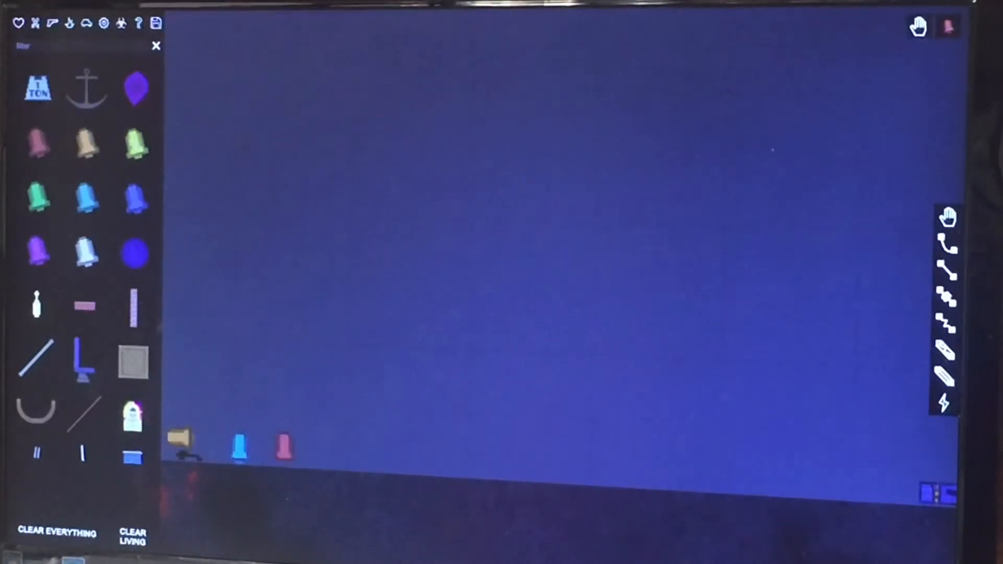
left_click(37, 200)
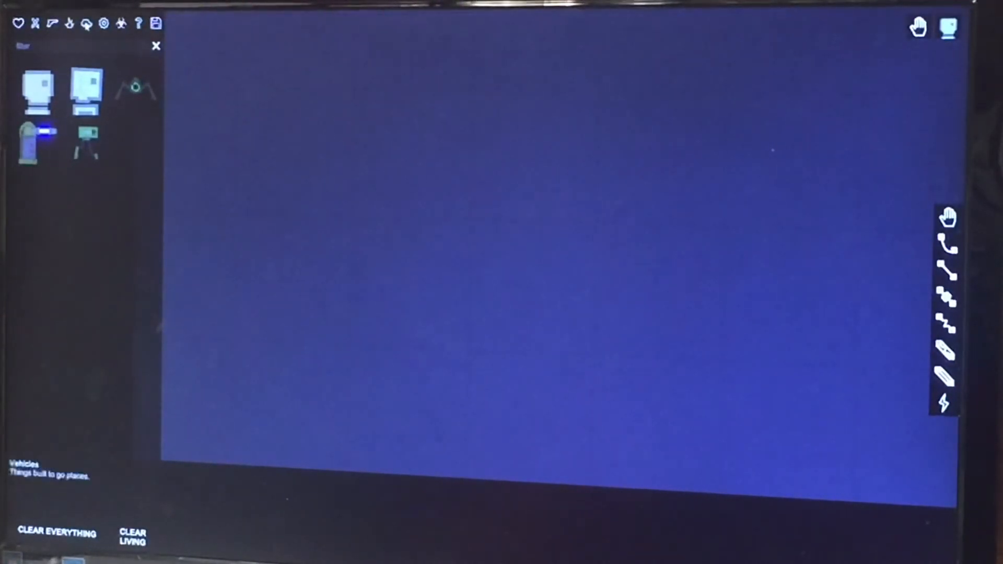
left_click(36, 24)
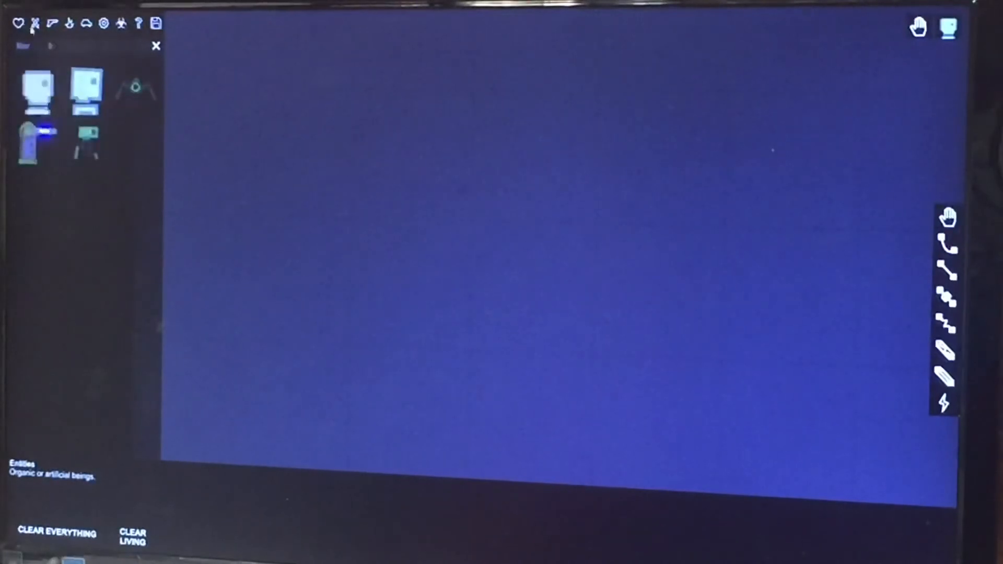